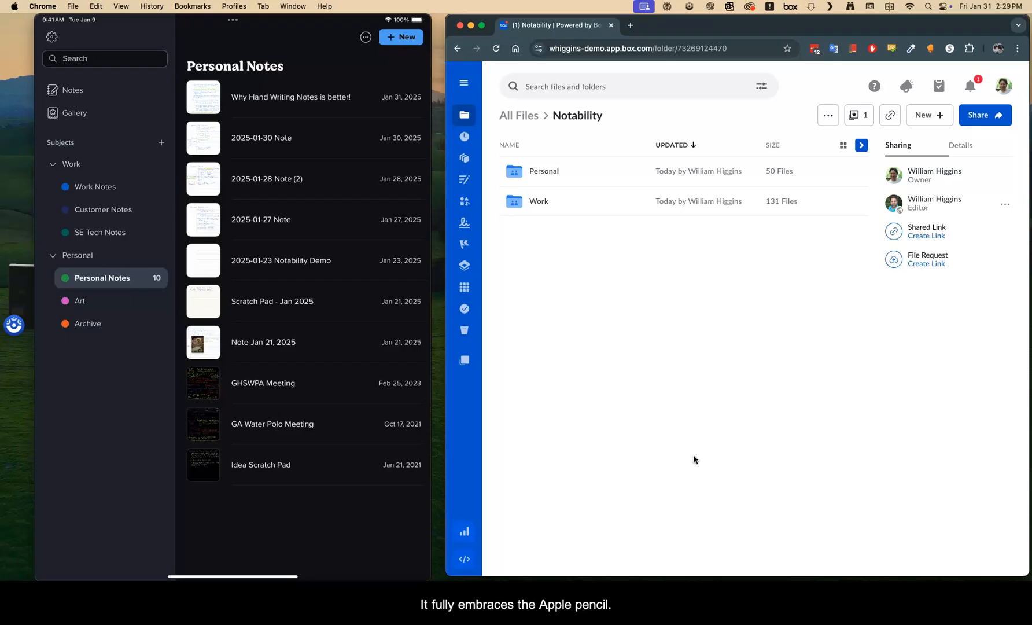
# Go into the Personal notes folder to see its synced Notability PDF notes
pyautogui.click(291, 97)
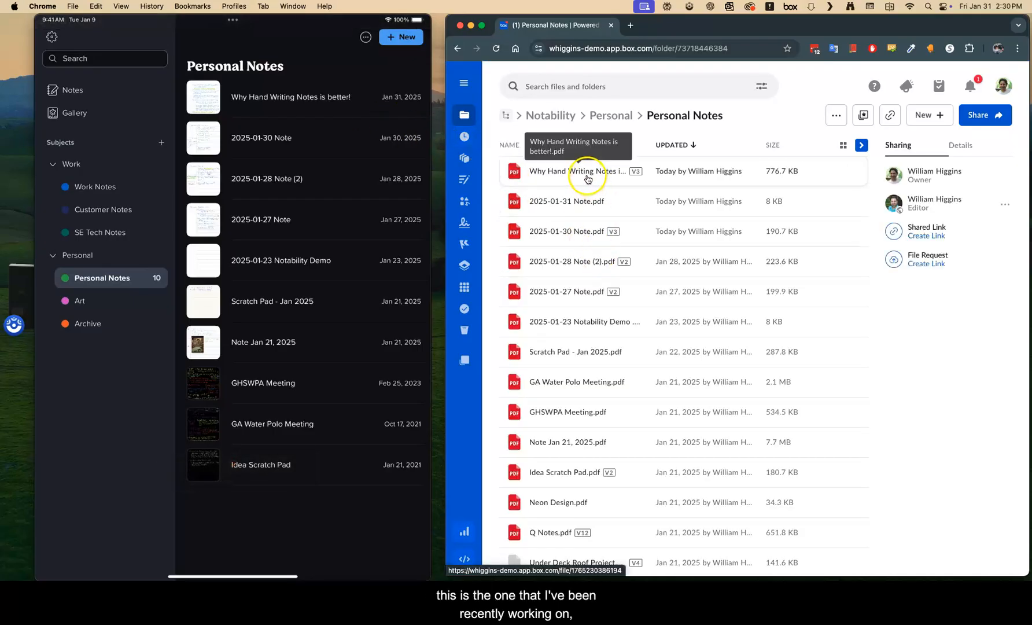
pyautogui.moveTo(588, 174)
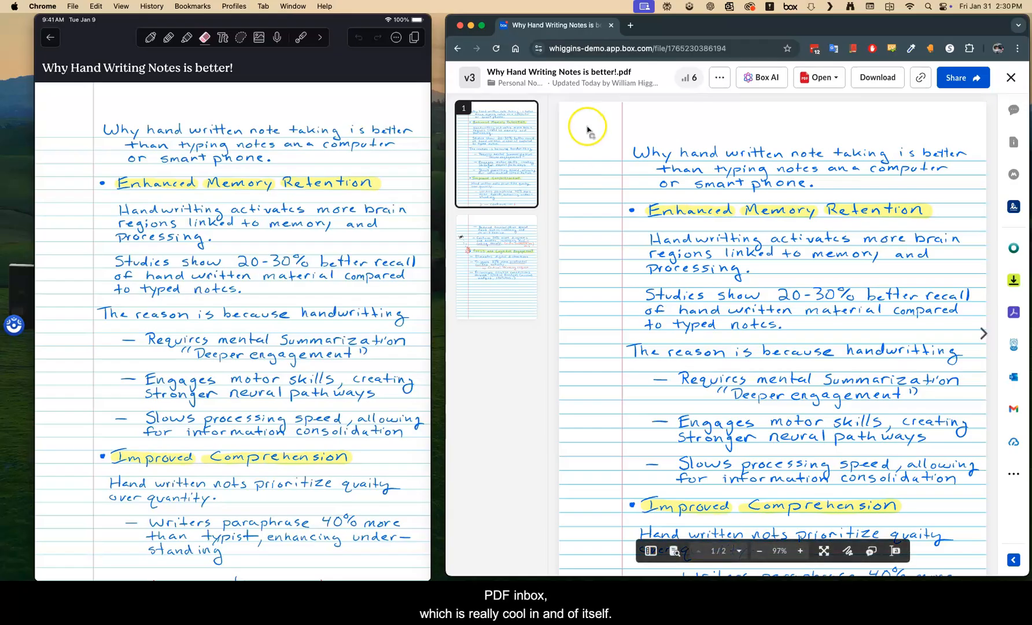
pyautogui.moveTo(760, 145)
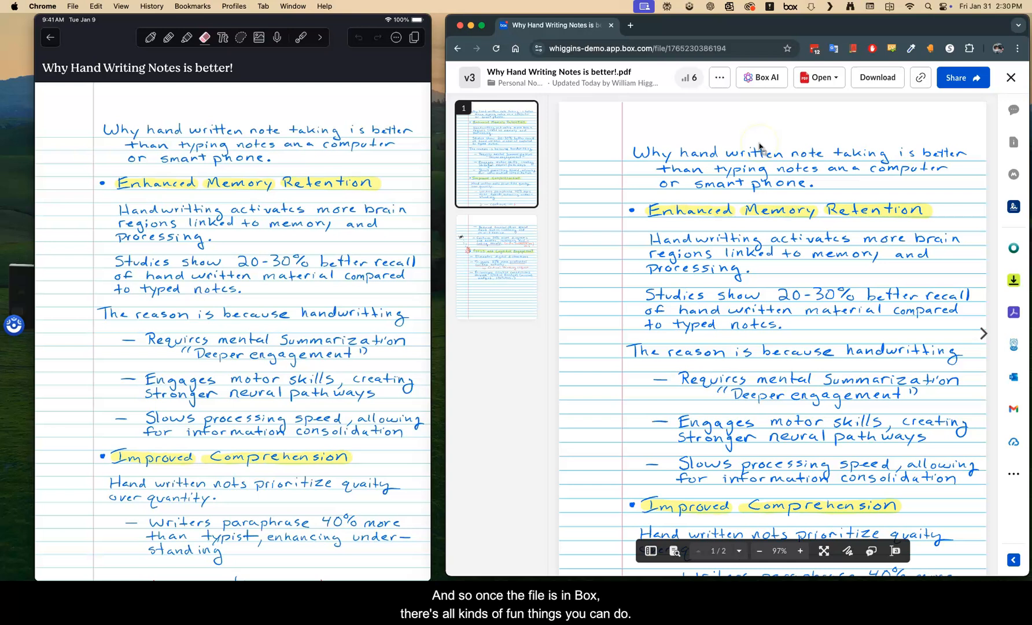
pyautogui.moveTo(830, 110)
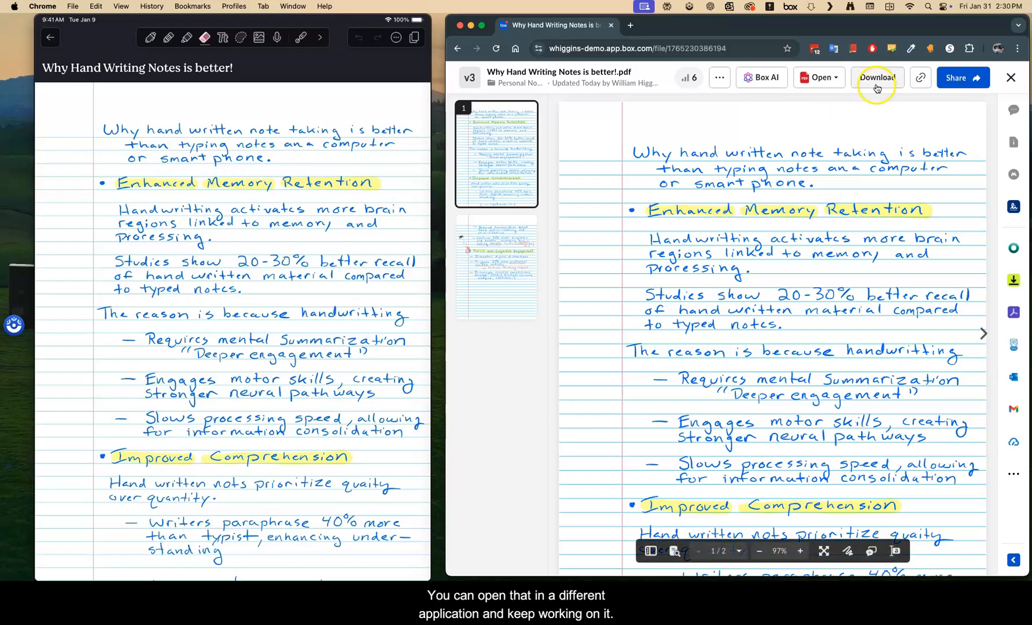
pyautogui.moveTo(955, 78)
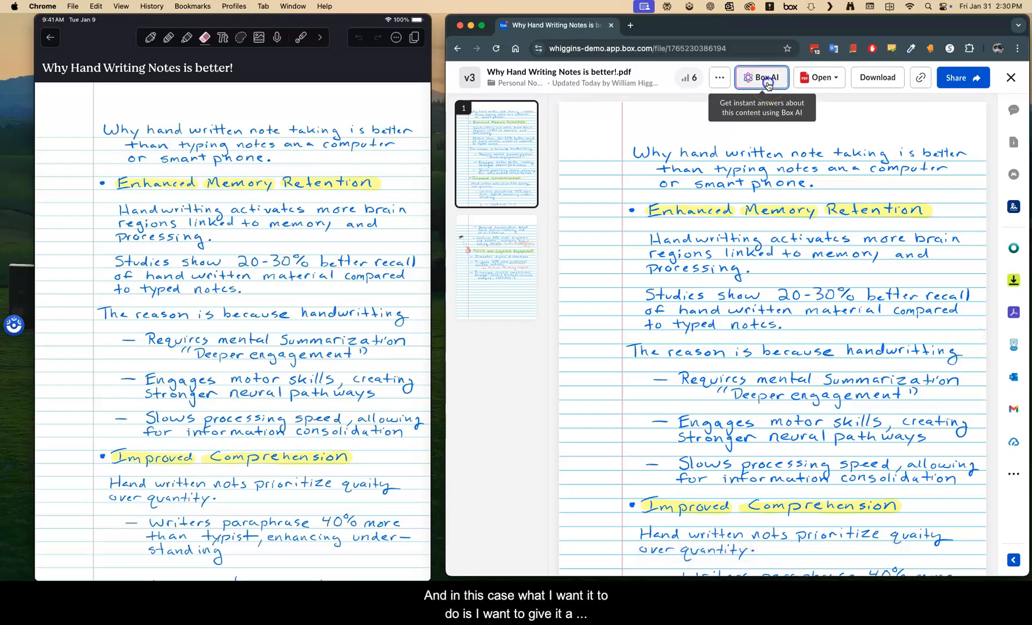
# Ask Box AI to 'Convert this hand written note into text and clean up the formatting to make it clear'
pyautogui.click(762, 77)
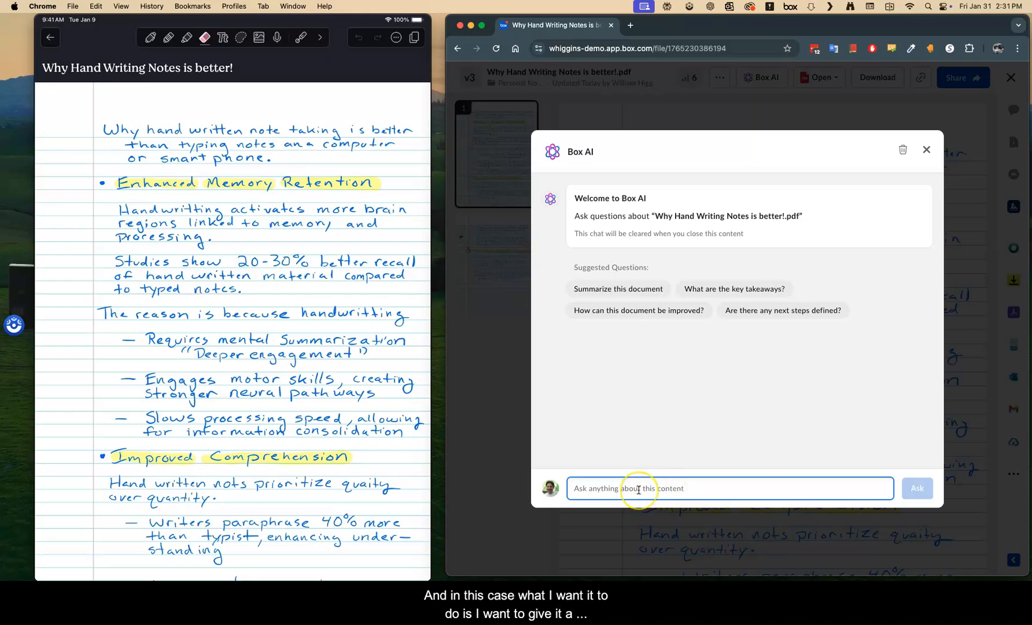
pyautogui.write('Convert this hand written note into text and clean up the formatting to make it clear and easy for sharing')
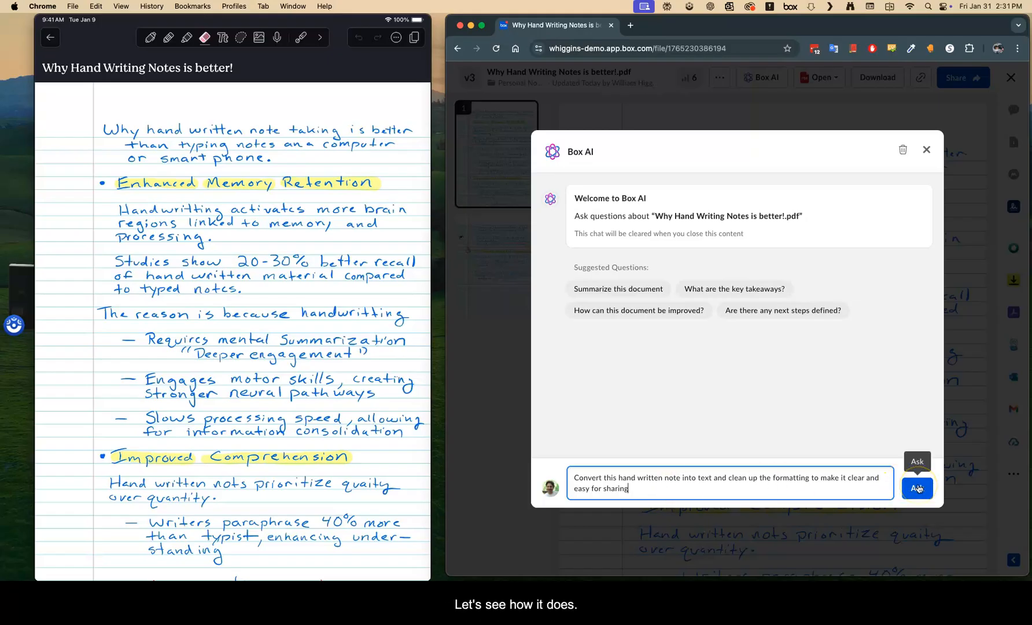
pyautogui.click(916, 489)
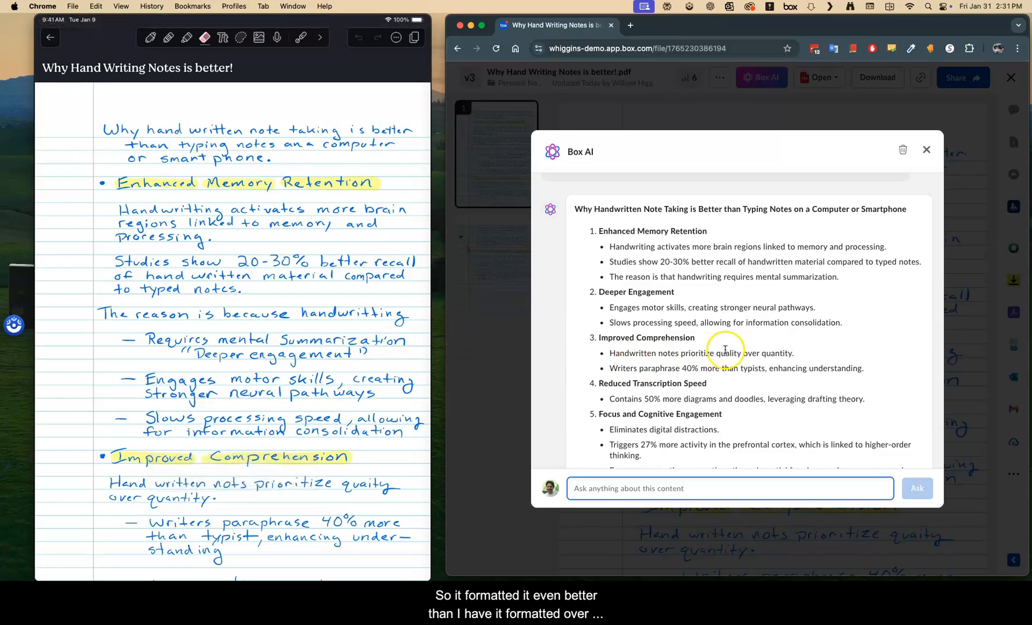
# Scroll through Box AI's typed version down to its final section and source reference
pyautogui.scroll(-3)
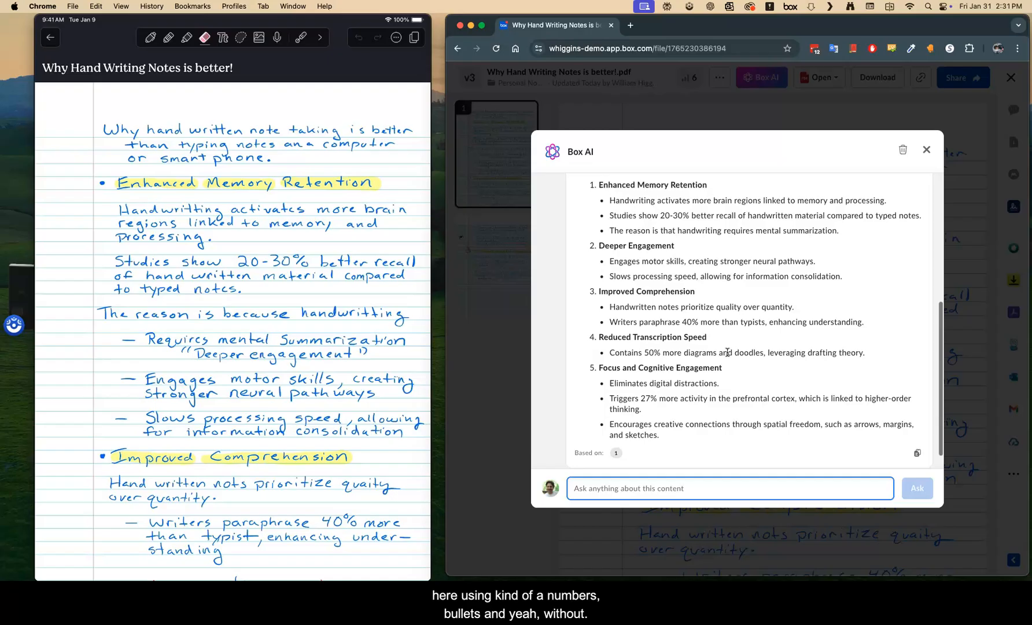
pyautogui.scroll(-3)
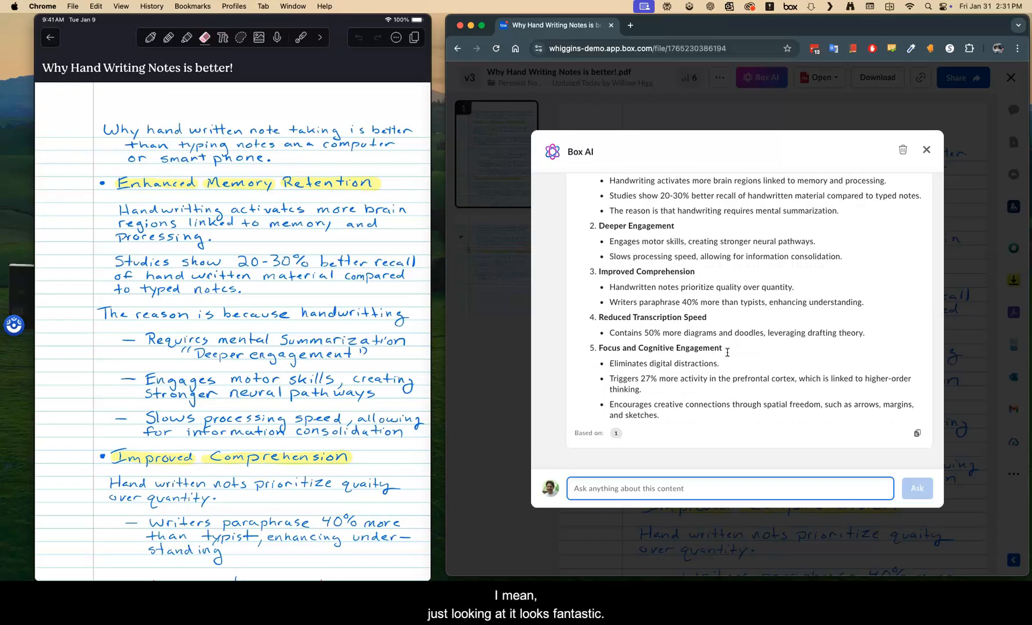
pyautogui.moveTo(729, 355)
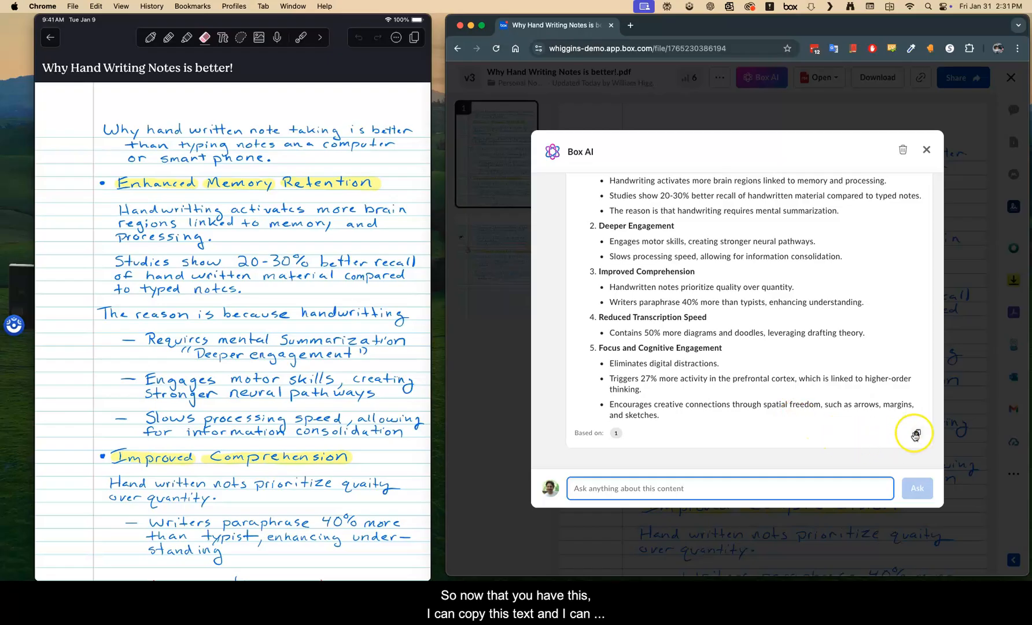
pyautogui.click(915, 433)
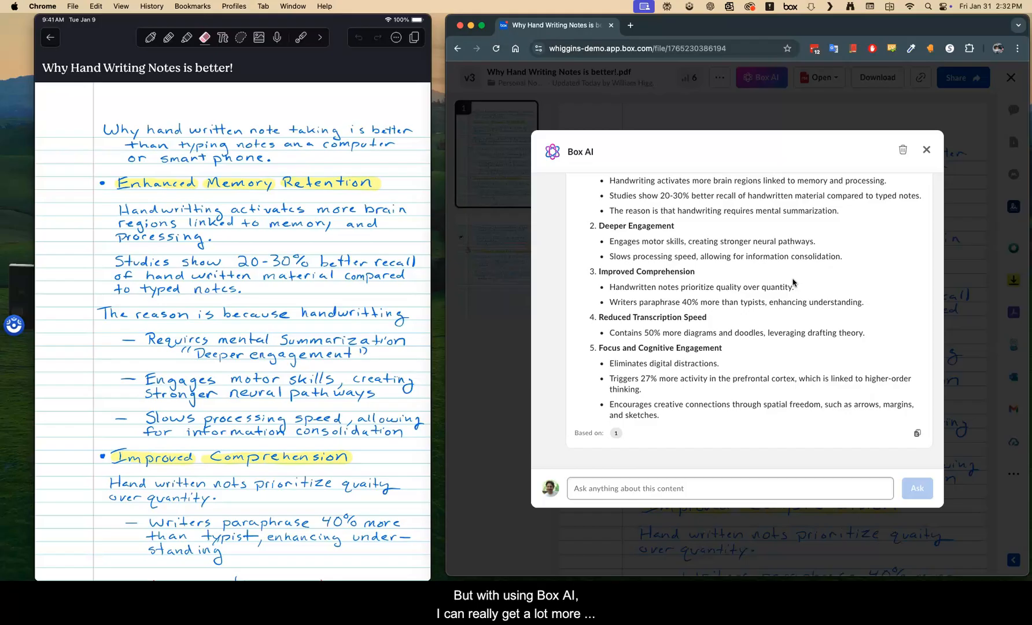
pyautogui.moveTo(773, 160)
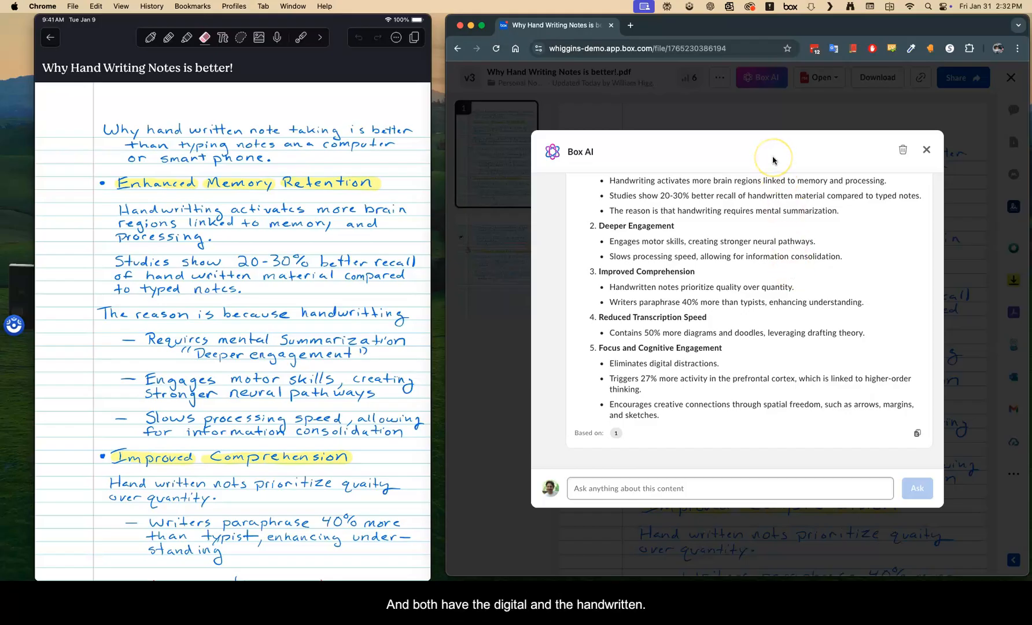
pyautogui.moveTo(773, 159)
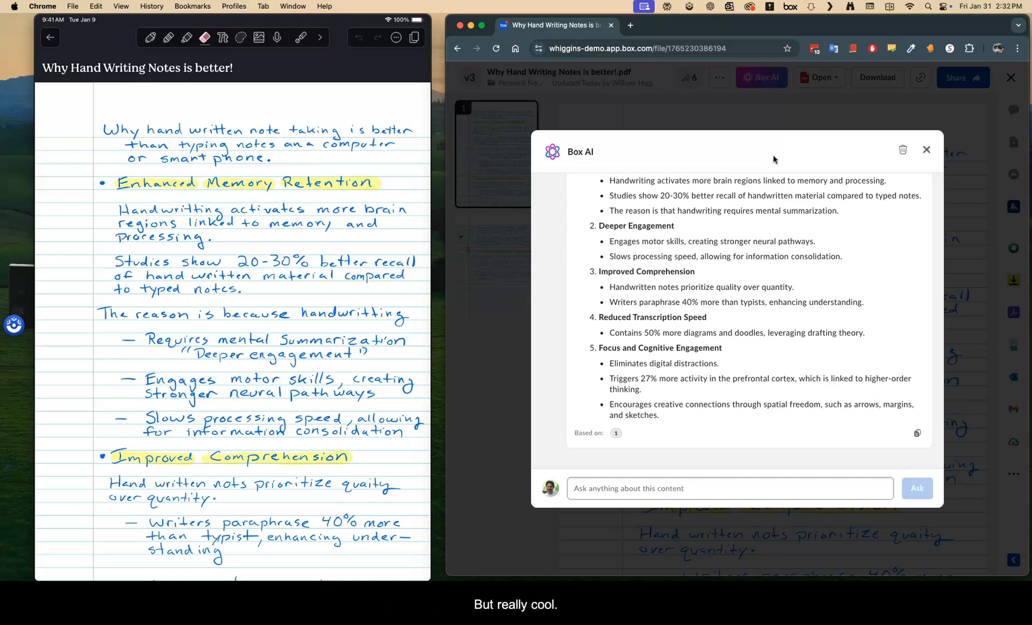